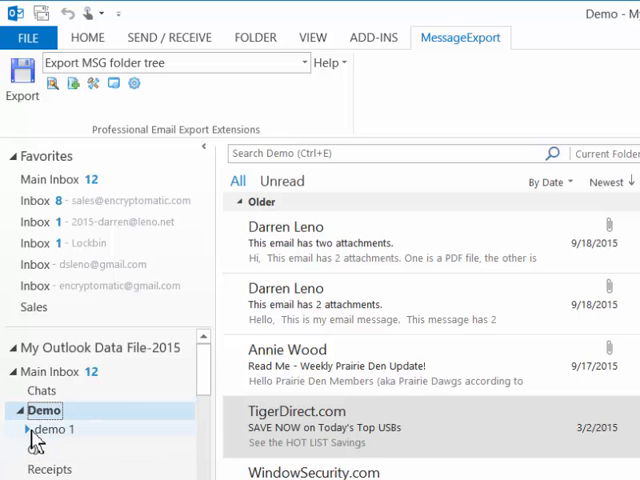
Step: Expand demo 1 in the Outlook folder pane to show its demo 2 subfolder
{"action": "left_click", "coordinate": [24, 429]}
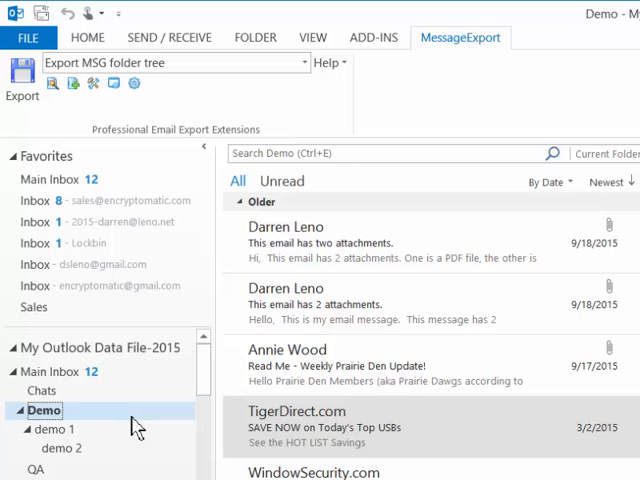
{"action": "mouse_move", "coordinate": [150, 462]}
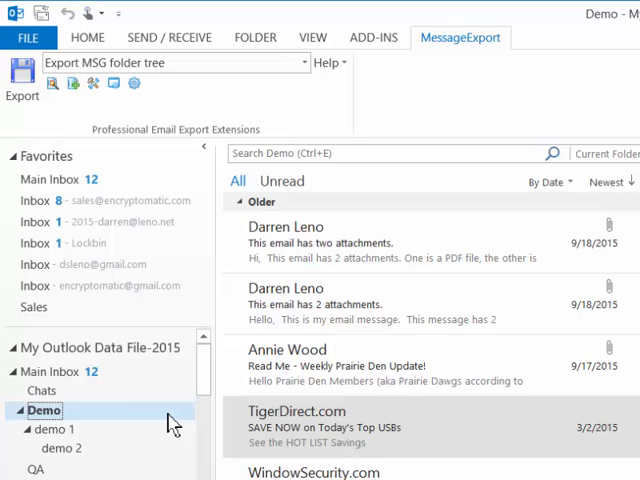
{"action": "mouse_move", "coordinate": [305, 128]}
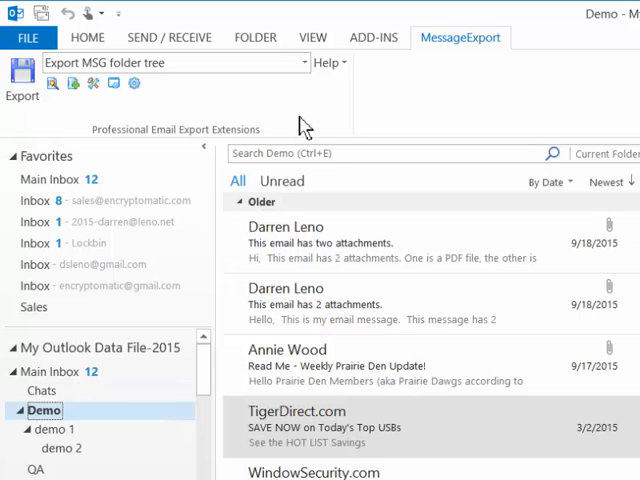
{"action": "mouse_move", "coordinate": [310, 103]}
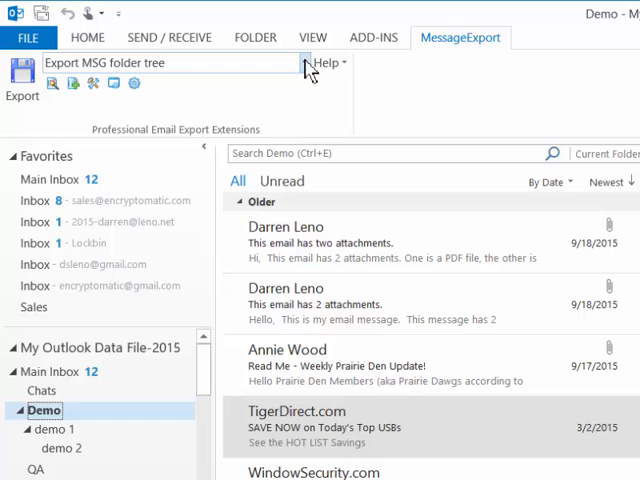
{"action": "left_click", "coordinate": [305, 62]}
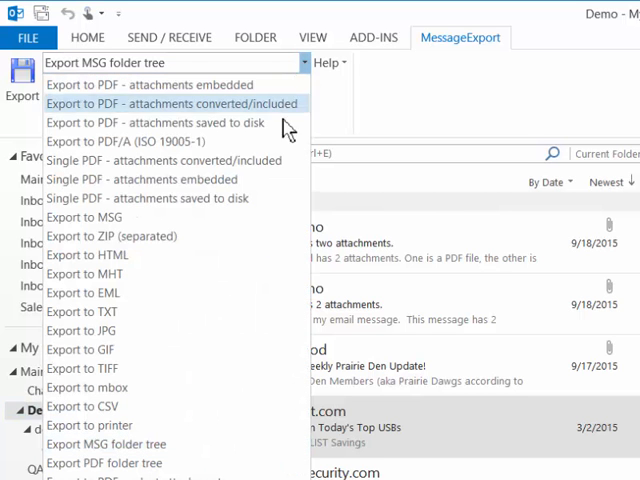
{"action": "mouse_move", "coordinate": [235, 273]}
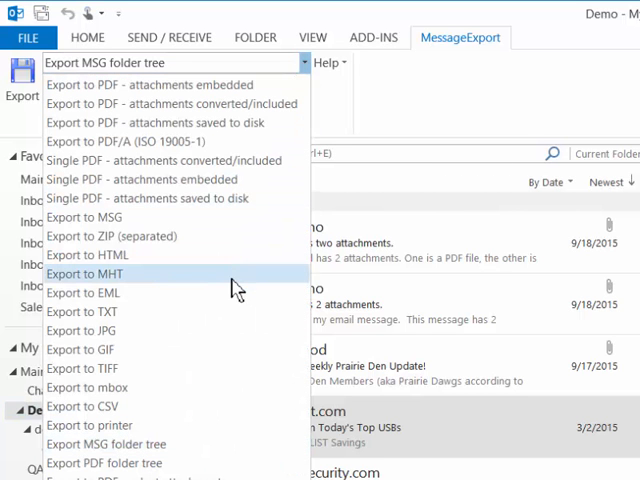
{"action": "mouse_move", "coordinate": [205, 360]}
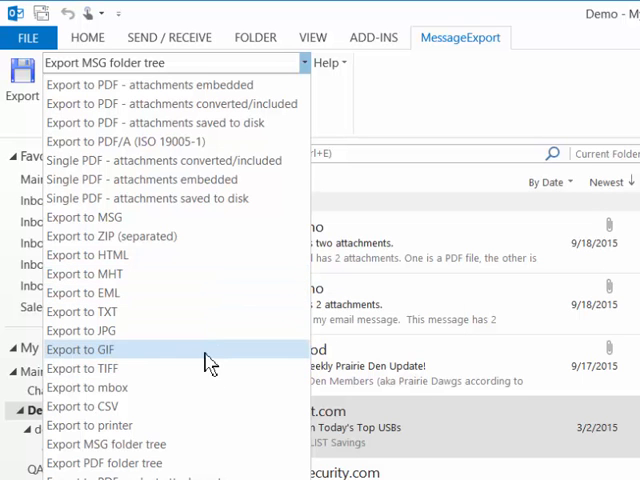
{"action": "mouse_move", "coordinate": [83, 406]}
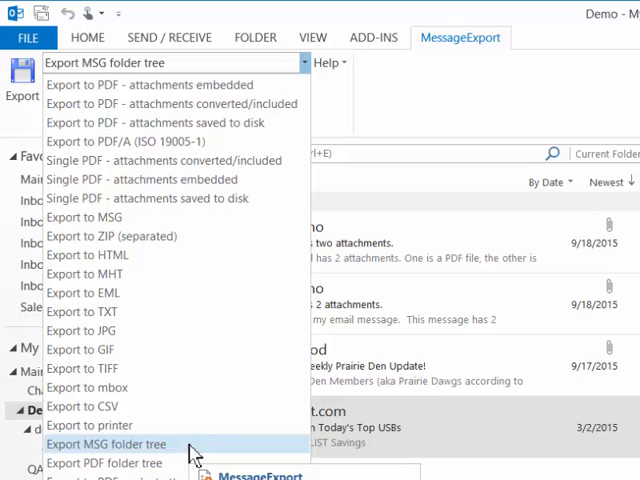
{"action": "mouse_move", "coordinate": [107, 458]}
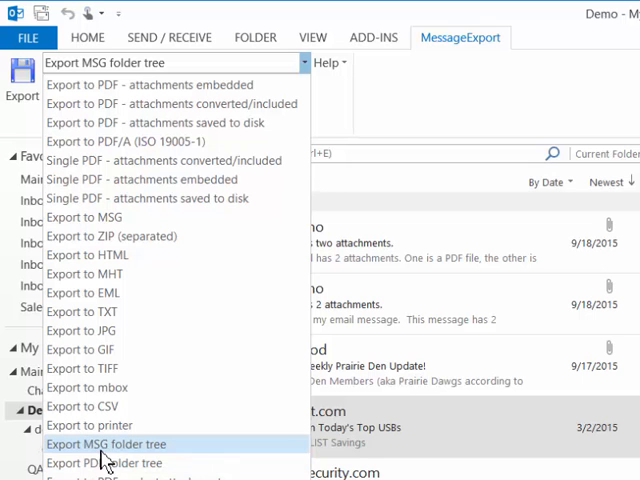
{"action": "mouse_move", "coordinate": [190, 450]}
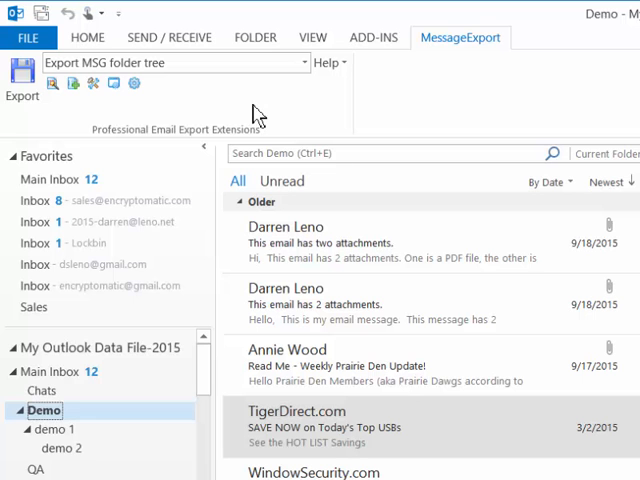
{"action": "mouse_move", "coordinate": [208, 105]}
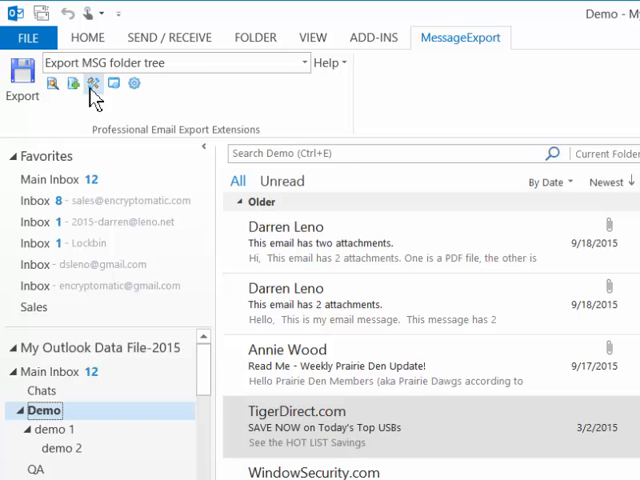
{"action": "left_click", "coordinate": [92, 83]}
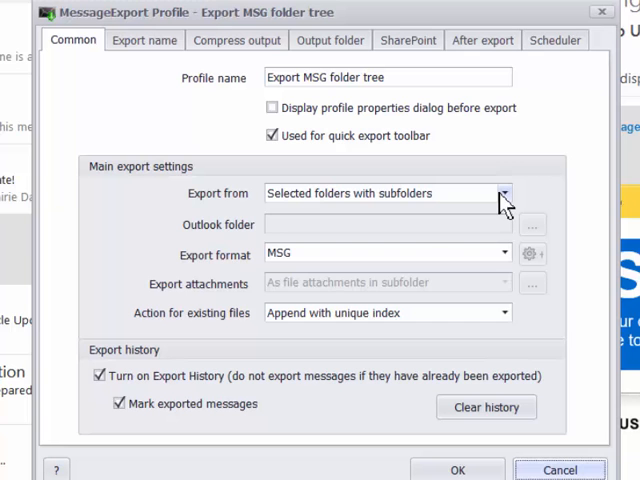
{"action": "left_click", "coordinate": [504, 193]}
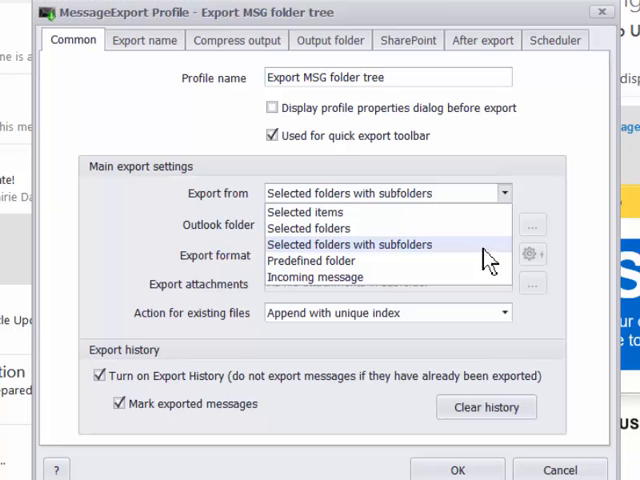
{"action": "left_click", "coordinate": [348, 244]}
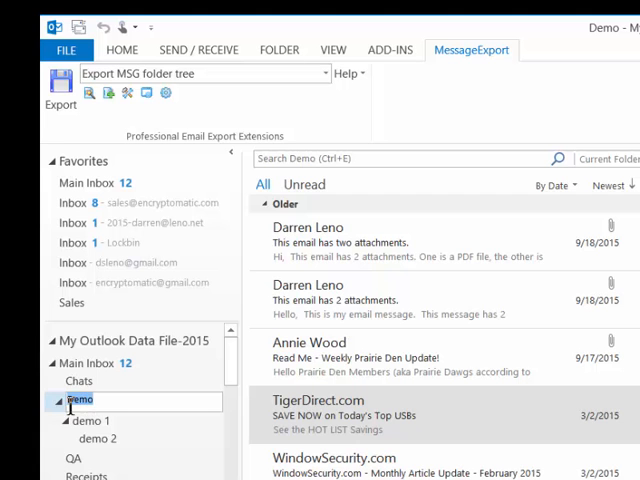
{"action": "left_click", "coordinate": [48, 400]}
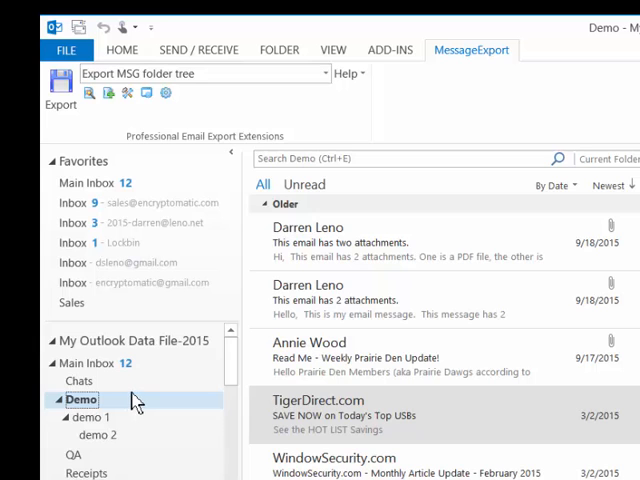
{"action": "mouse_move", "coordinate": [209, 145]}
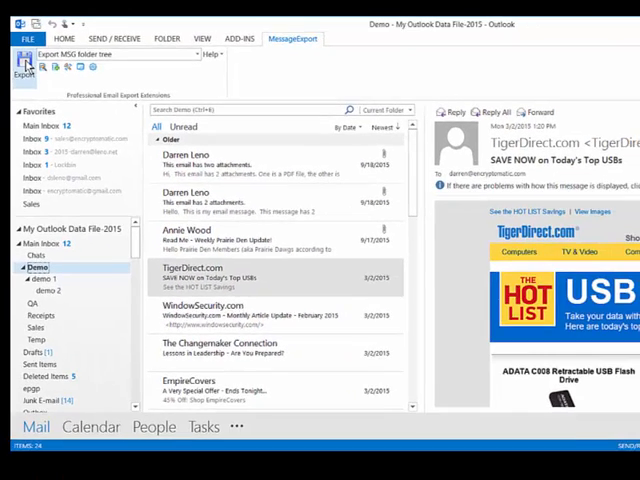
Step: Export the Demo folder tree as MSG files with Desktop as the destination
{"action": "left_click", "coordinate": [22, 63]}
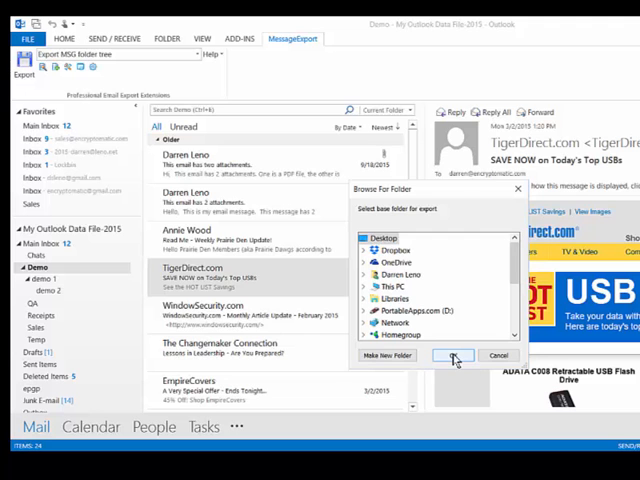
{"action": "left_click", "coordinate": [454, 355]}
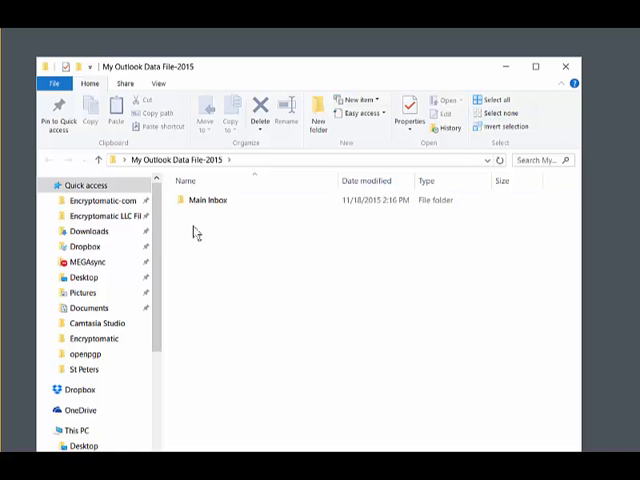
Step: Drill into the exported Main Inbox, Demo, demo 1 and demo 2 folders in File Explorer
{"action": "left_click", "coordinate": [200, 199]}
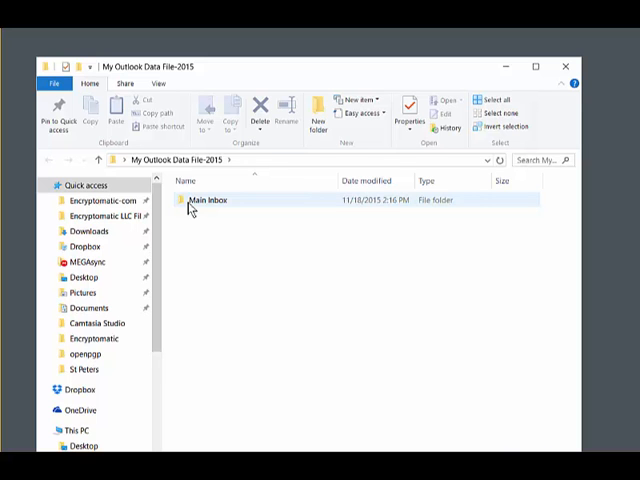
{"action": "double_click", "coordinate": [207, 199]}
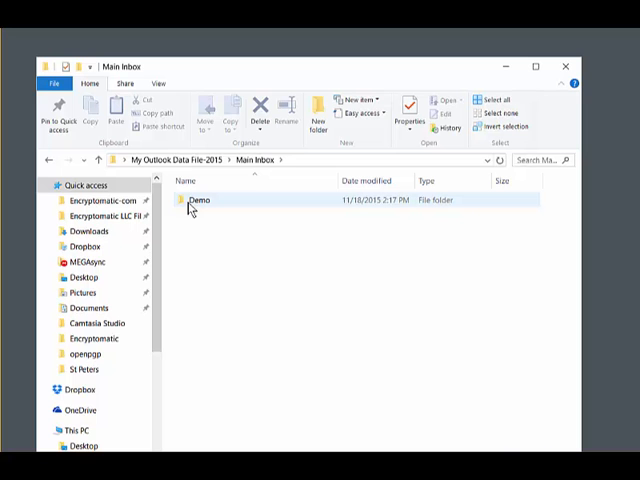
{"action": "double_click", "coordinate": [202, 200]}
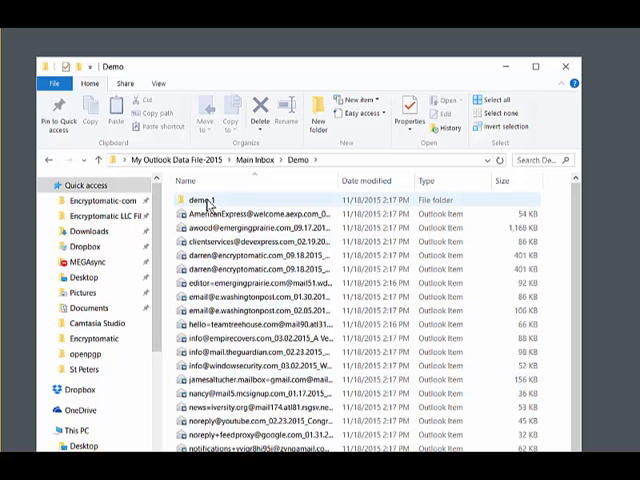
{"action": "double_click", "coordinate": [204, 198]}
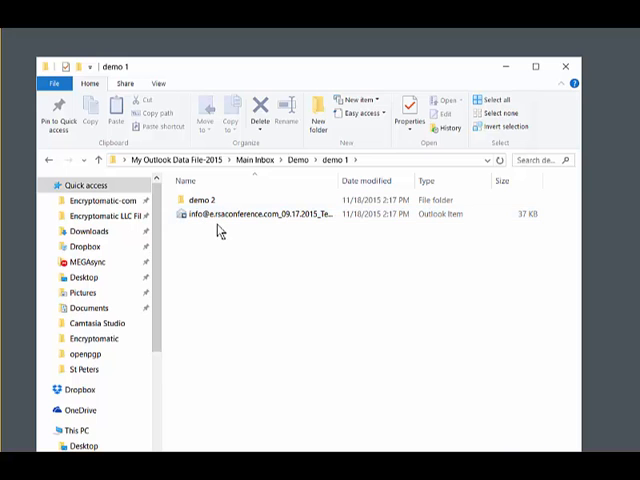
{"action": "left_click", "coordinate": [195, 200]}
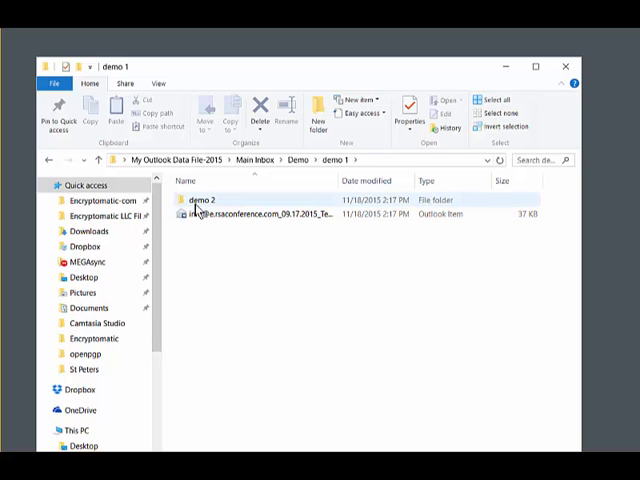
{"action": "double_click", "coordinate": [213, 200]}
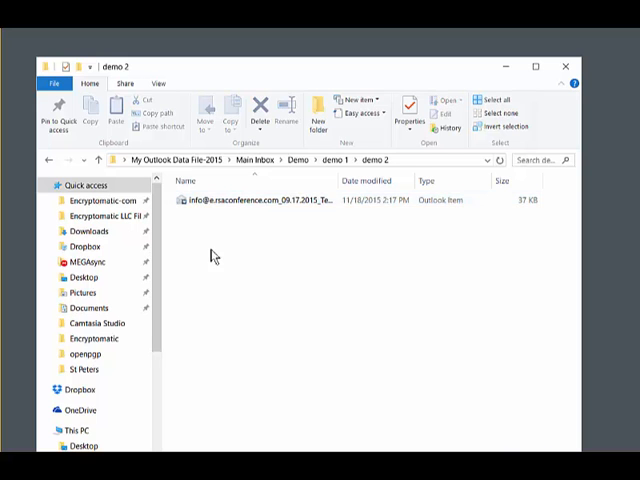
{"action": "mouse_move", "coordinate": [333, 255]}
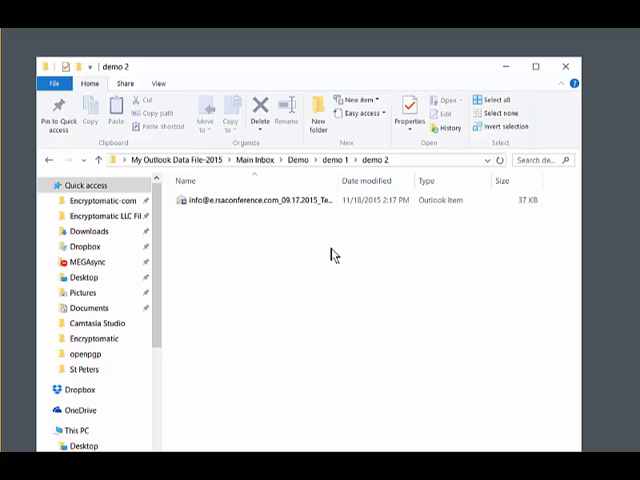
{"action": "mouse_move", "coordinate": [320, 304]}
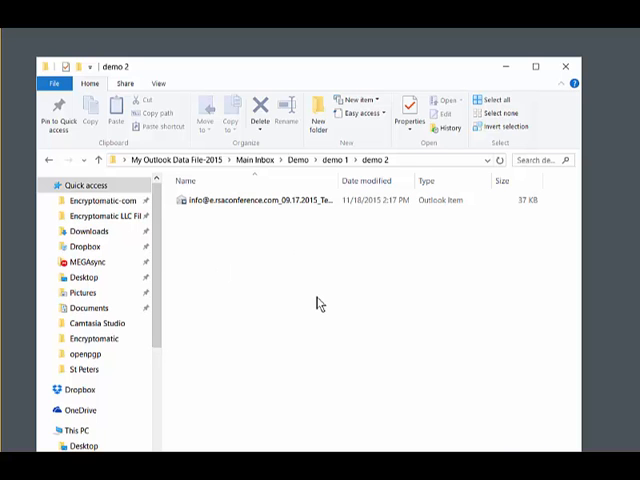